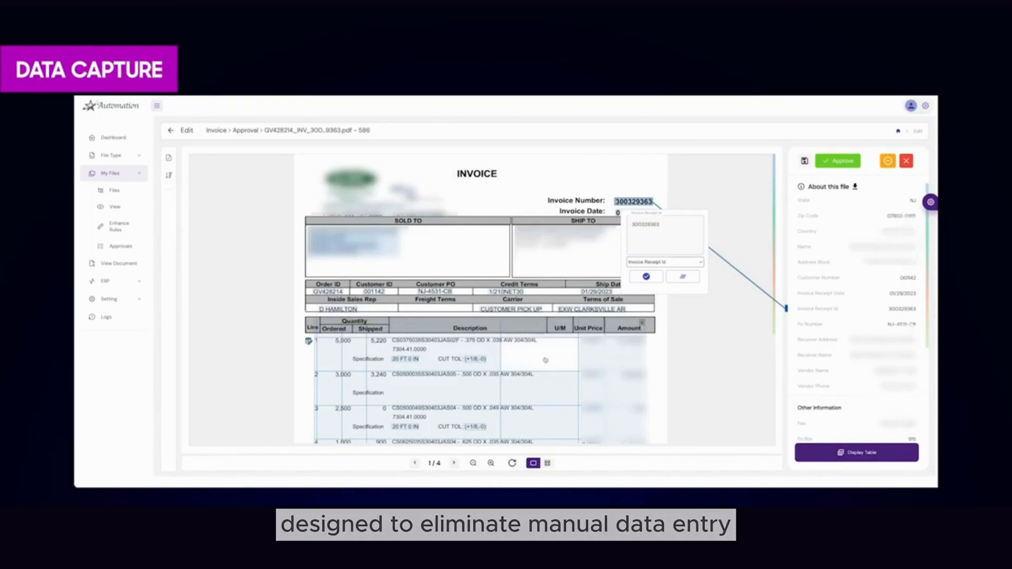
Display invoice 300329363's extracted line items as an editable table beneath the document.
{"action": "left_click", "coordinate": [856, 453]}
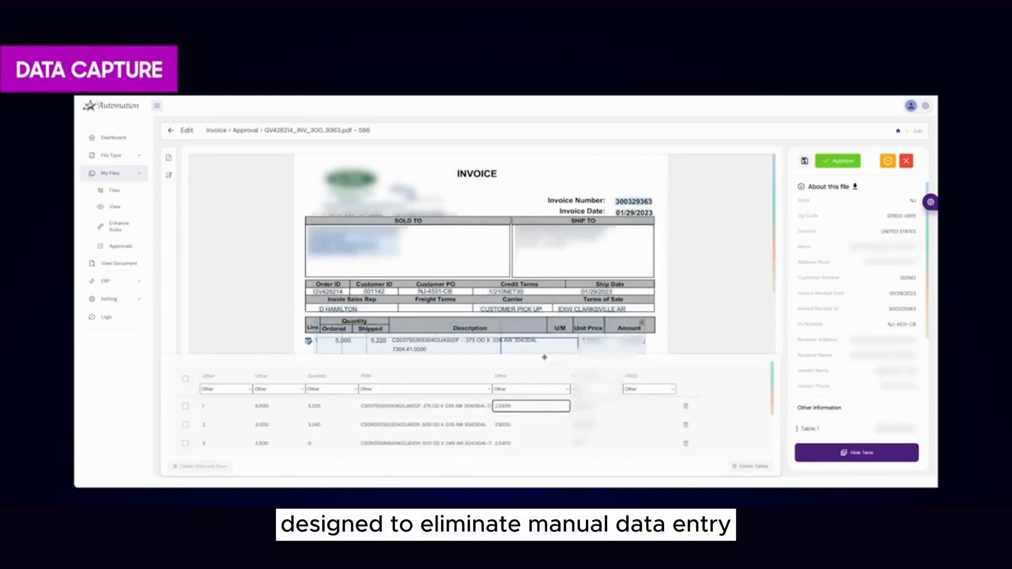